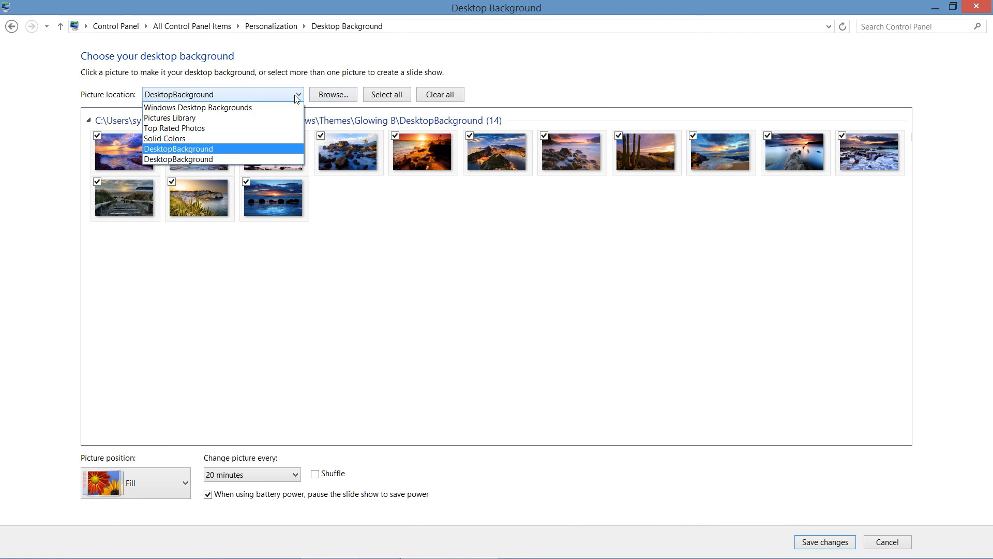
mouse_move(221, 106)
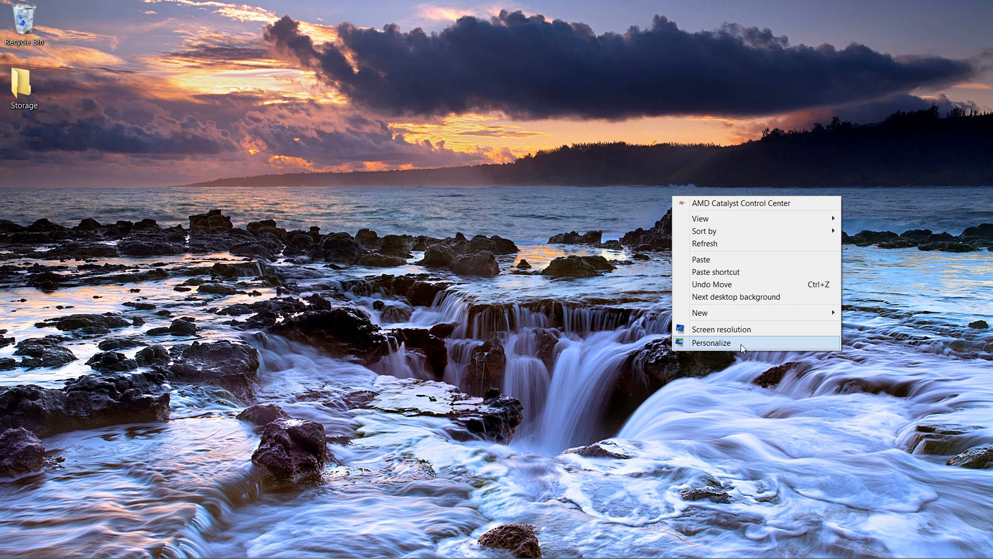
mouse_move(569, 243)
type("personaliz")
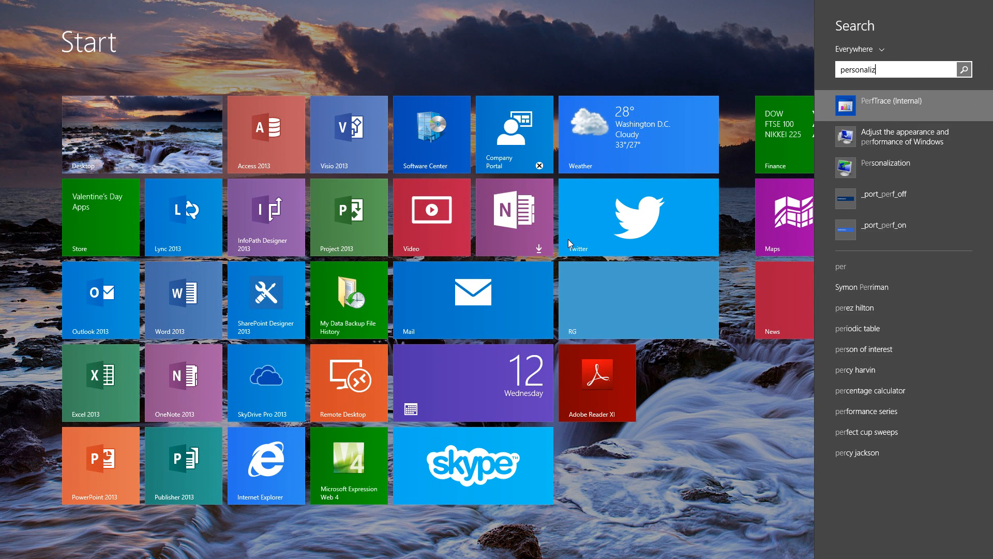
- Finish the Start search for 'personalization' to list the Personalization settings
type("ation")
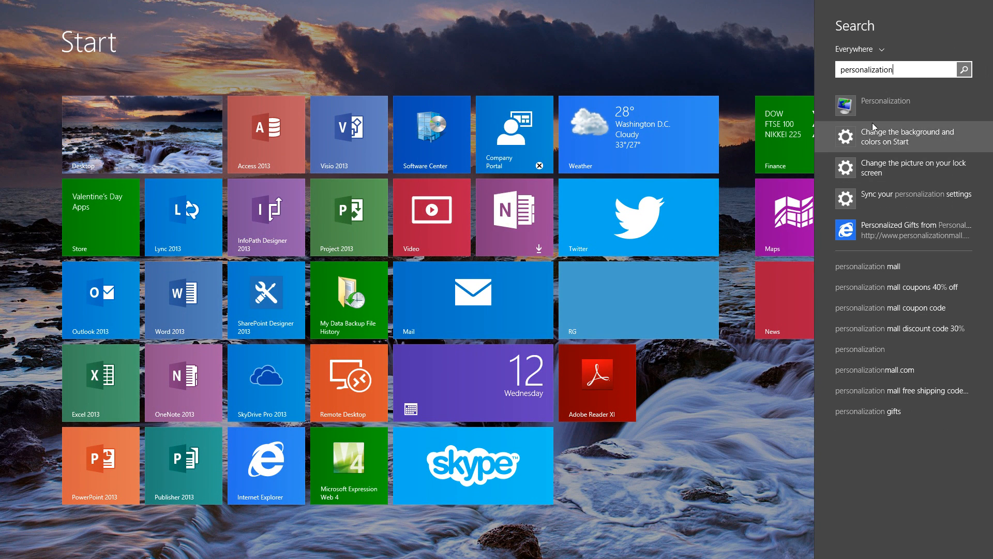
- In Personalization's Desktop Background page, set the picture location to Pictures Library
left_click(904, 136)
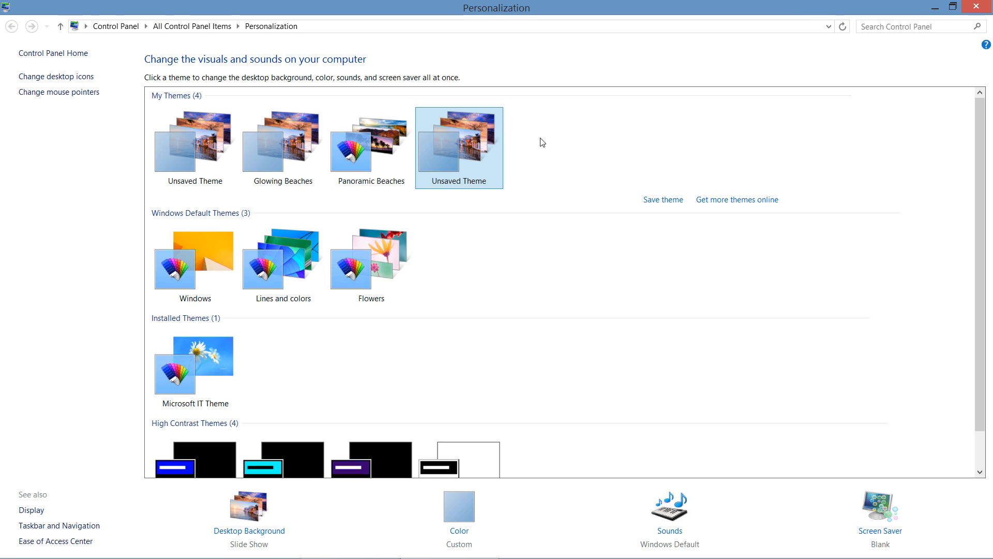
mouse_move(471, 331)
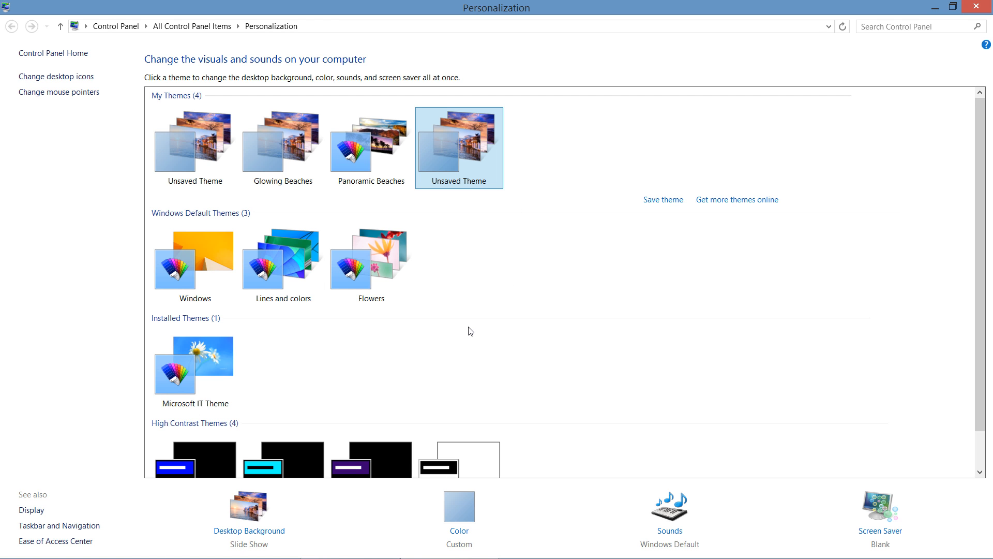
mouse_move(131, 81)
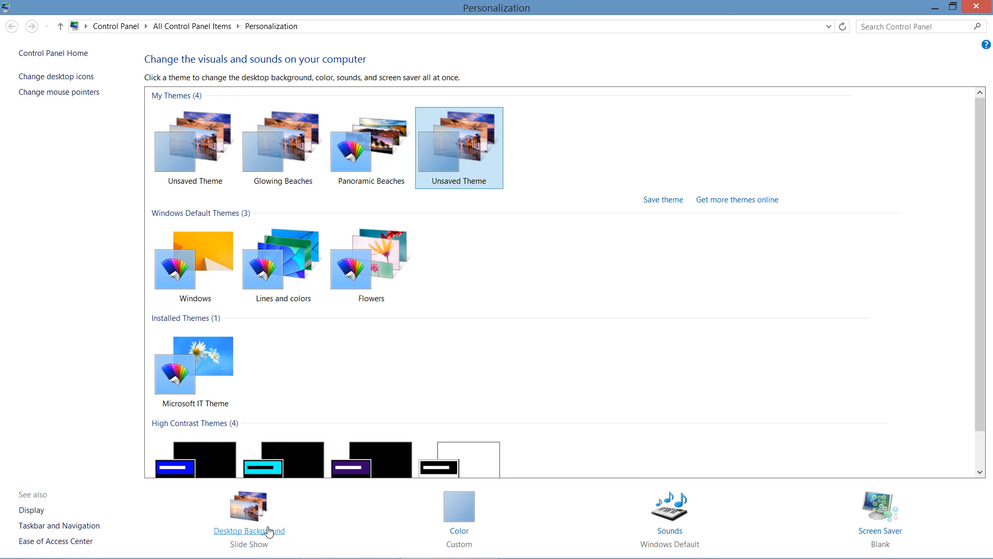
scroll("down", 3)
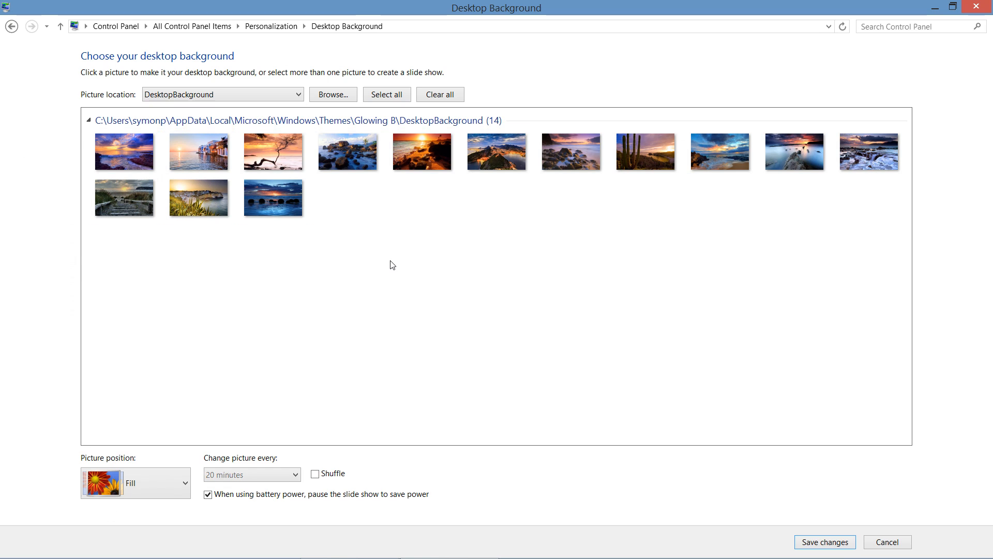
left_click(221, 95)
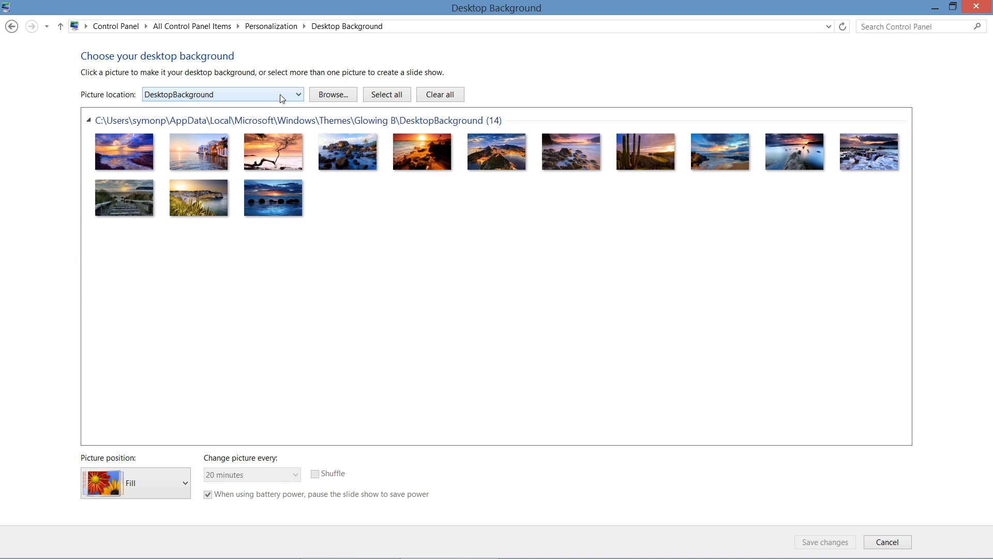
left_click(298, 94)
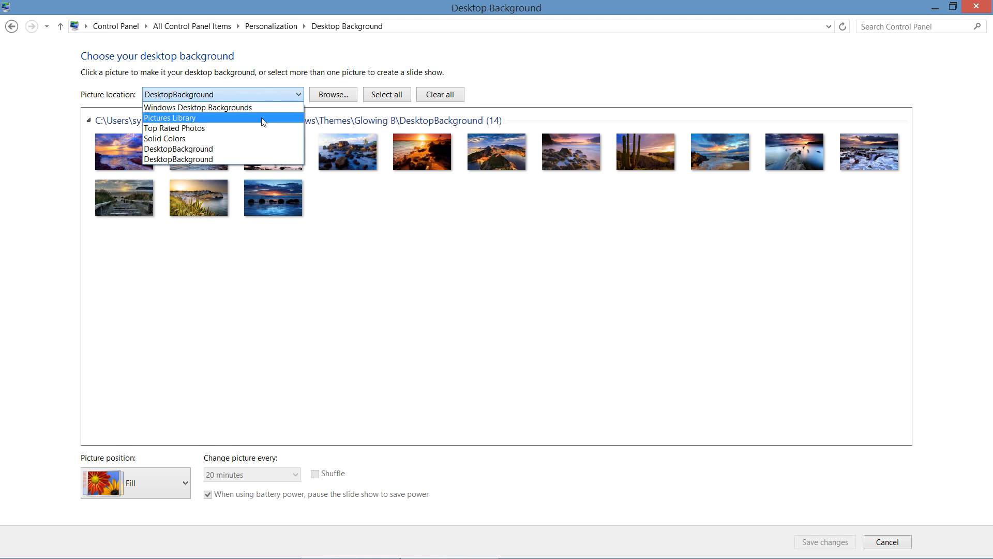
left_click(168, 118)
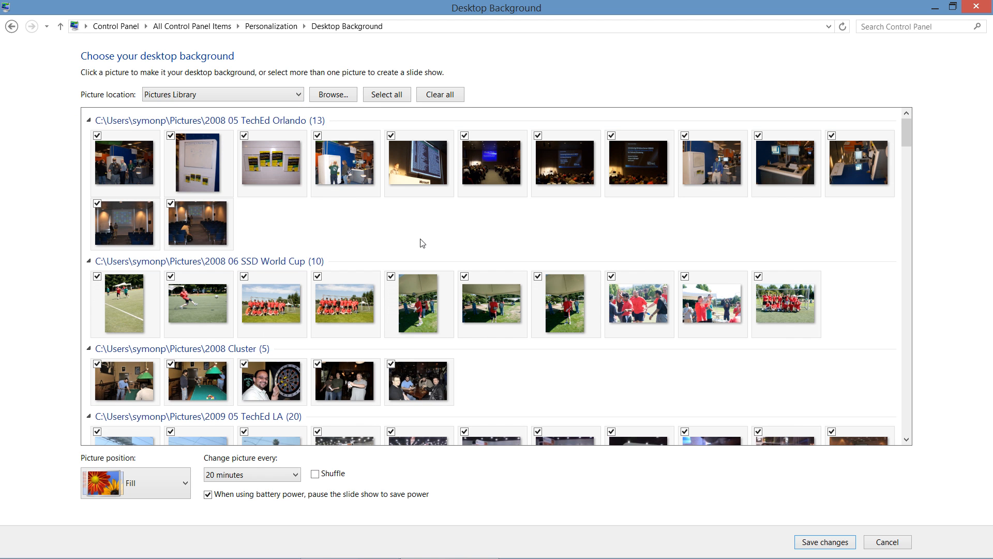
scroll("down", 3)
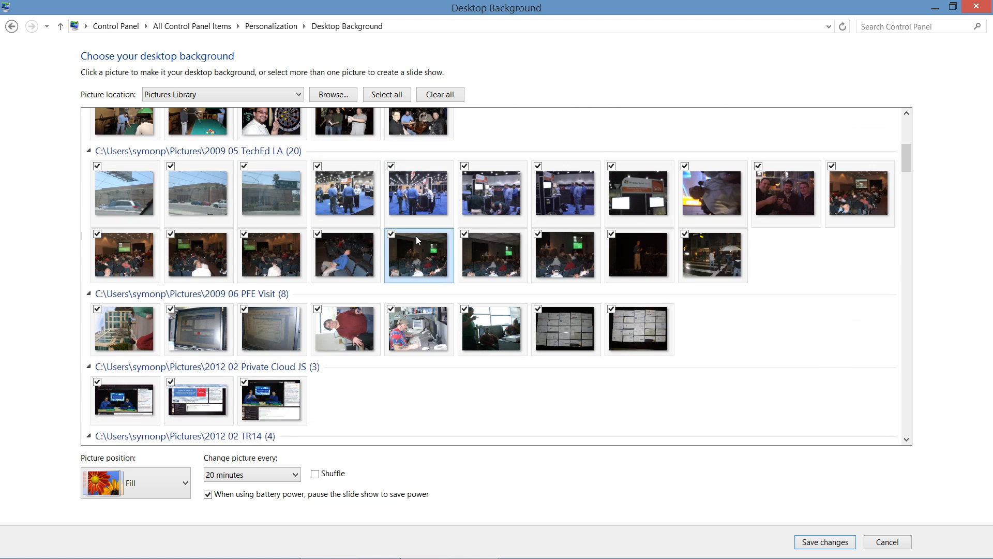
scroll("down", 3)
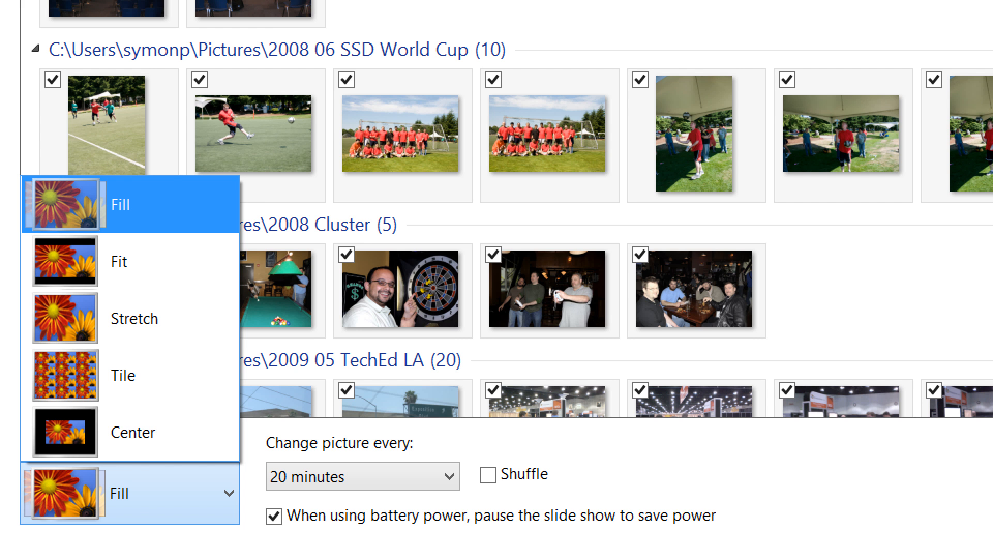
scroll("down", 3)
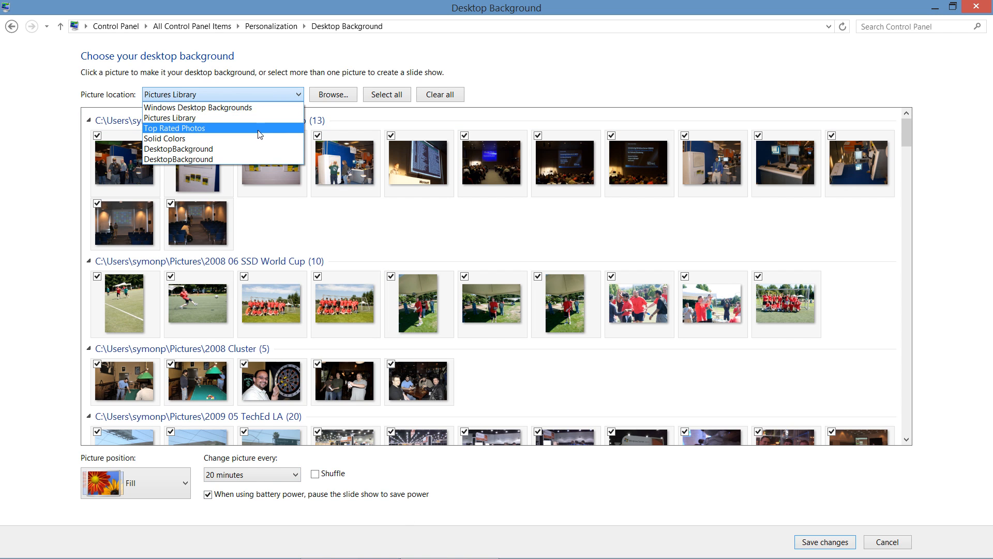
- Switch the location to Solid Colors, choose black, and save the desktop background
left_click(165, 137)
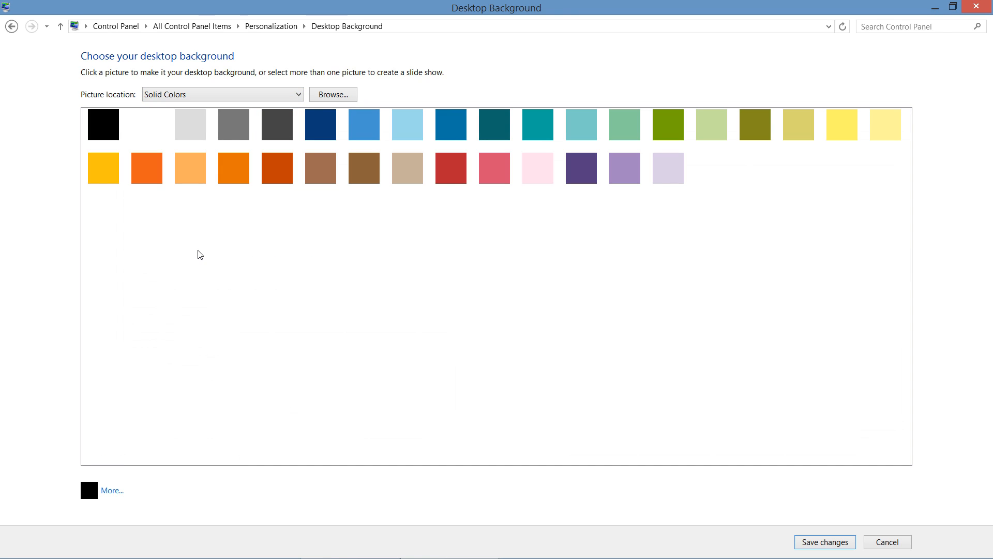
left_click(102, 124)
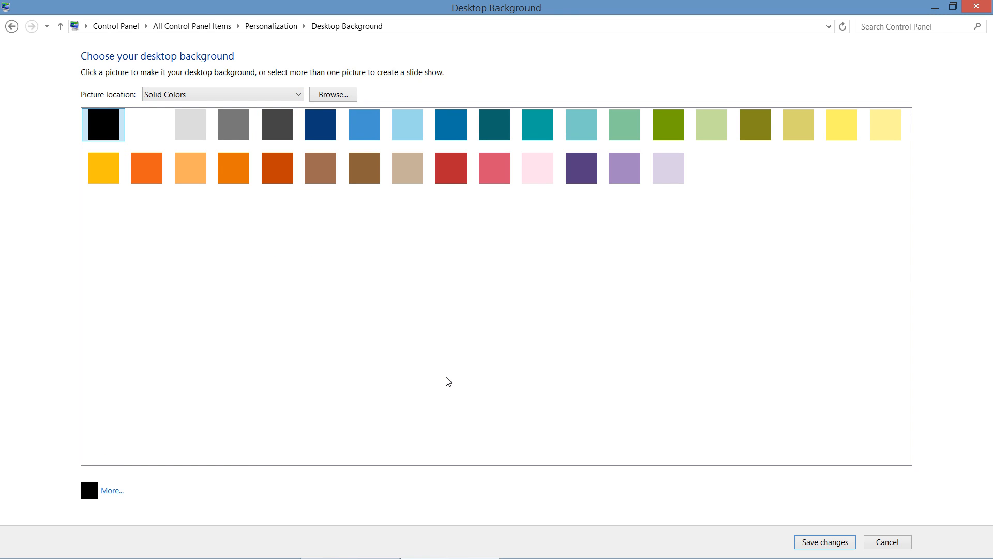
mouse_move(860, 479)
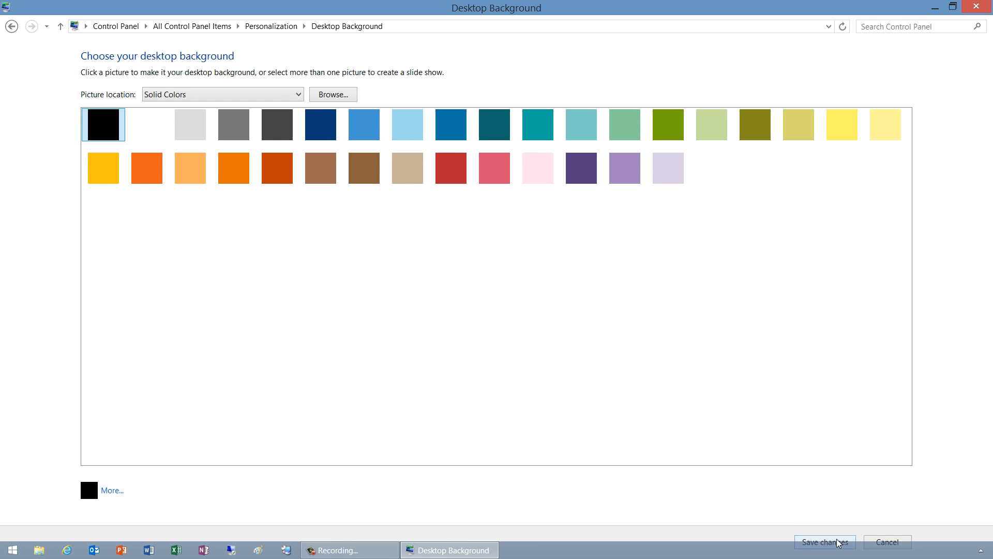
left_click(825, 541)
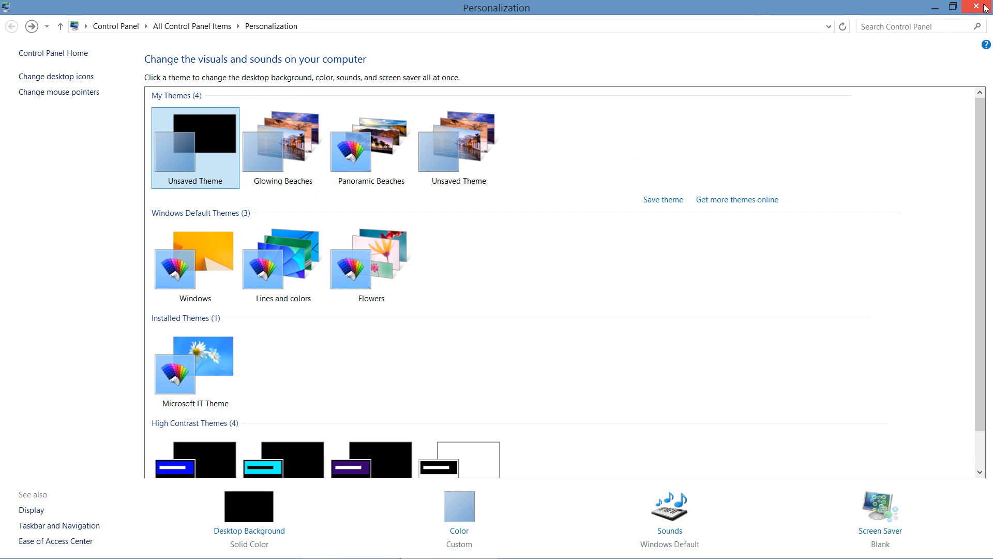